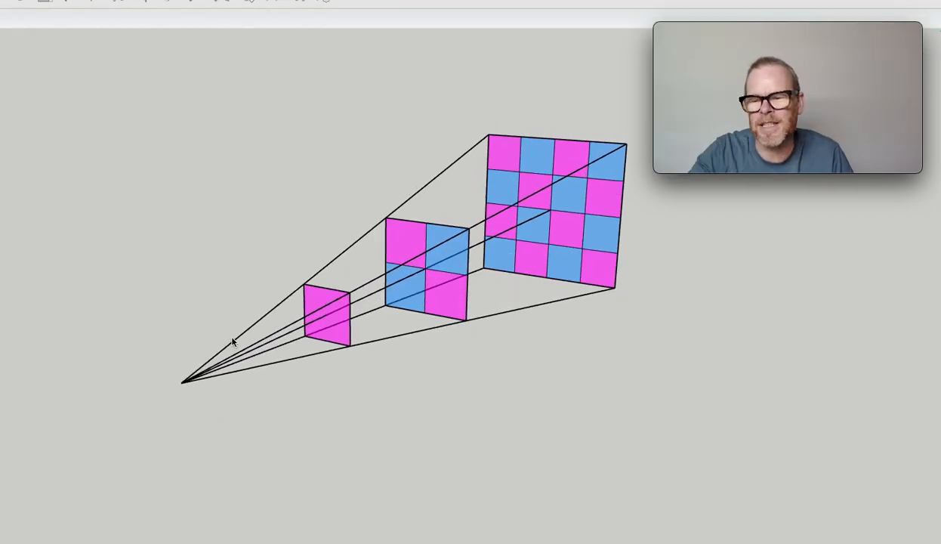
{"action": "mouse_move", "coordinate": [224, 361]}
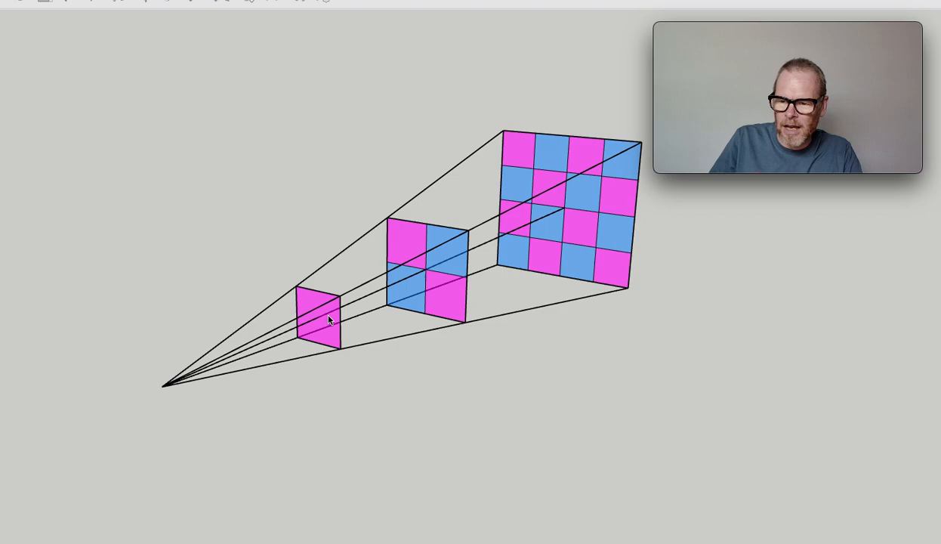
{"action": "mouse_move", "coordinate": [346, 309]}
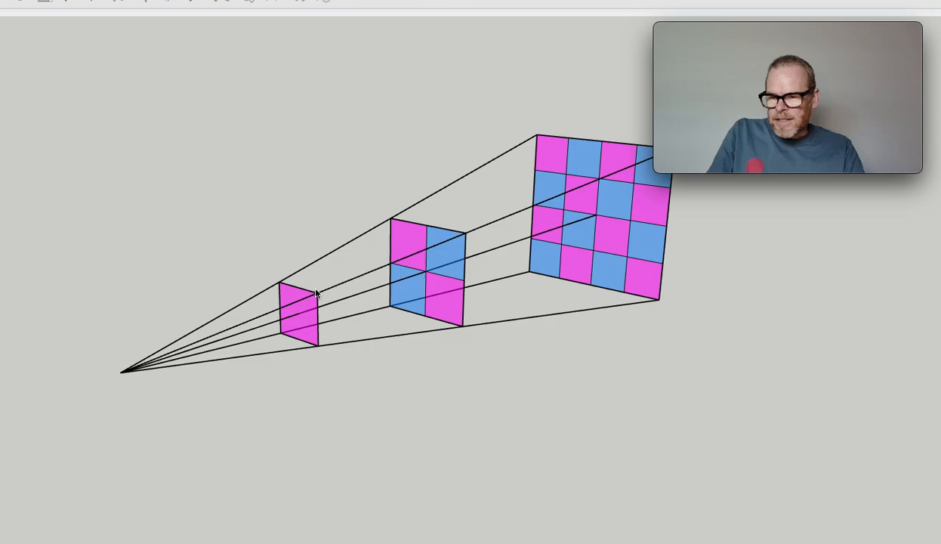
{"action": "mouse_move", "coordinate": [450, 245]}
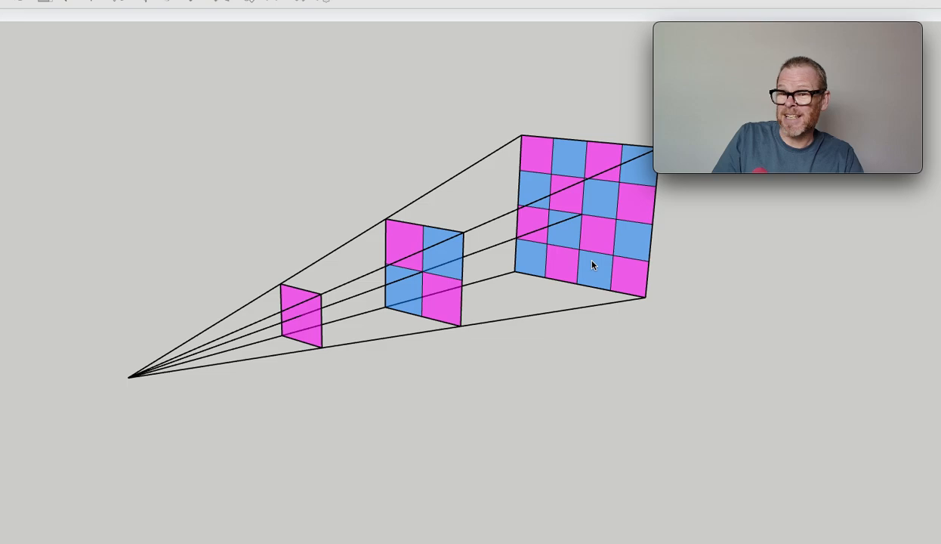
{"action": "mouse_move", "coordinate": [542, 206]}
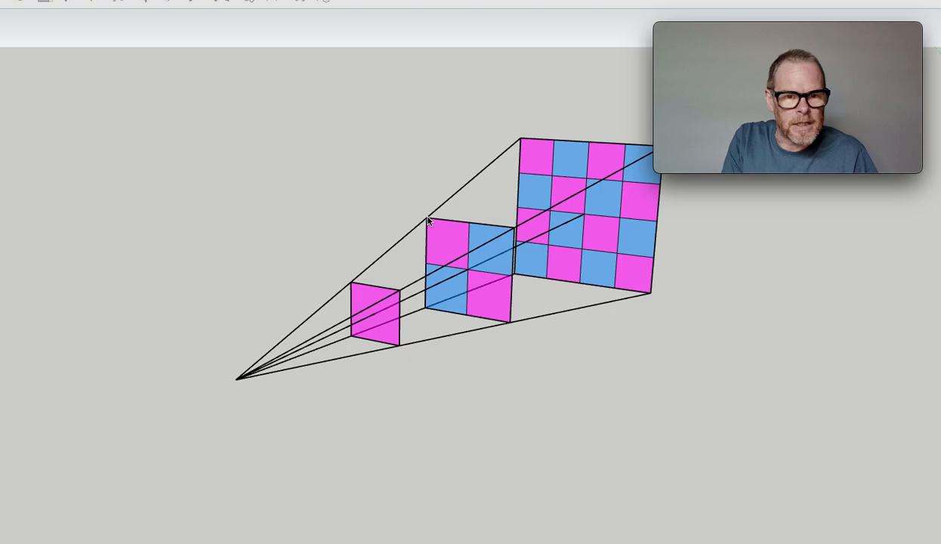
{"action": "mouse_move", "coordinate": [356, 284]}
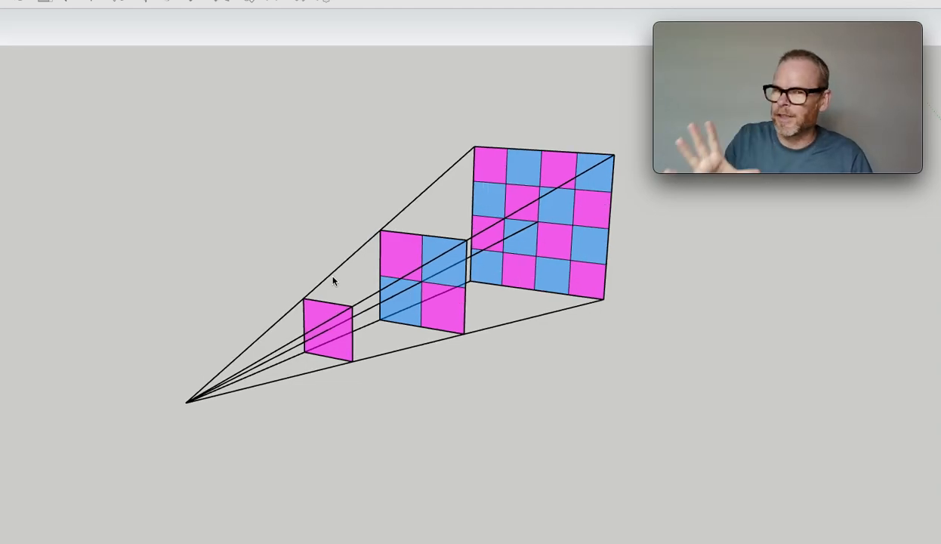
{"action": "mouse_move", "coordinate": [374, 244]}
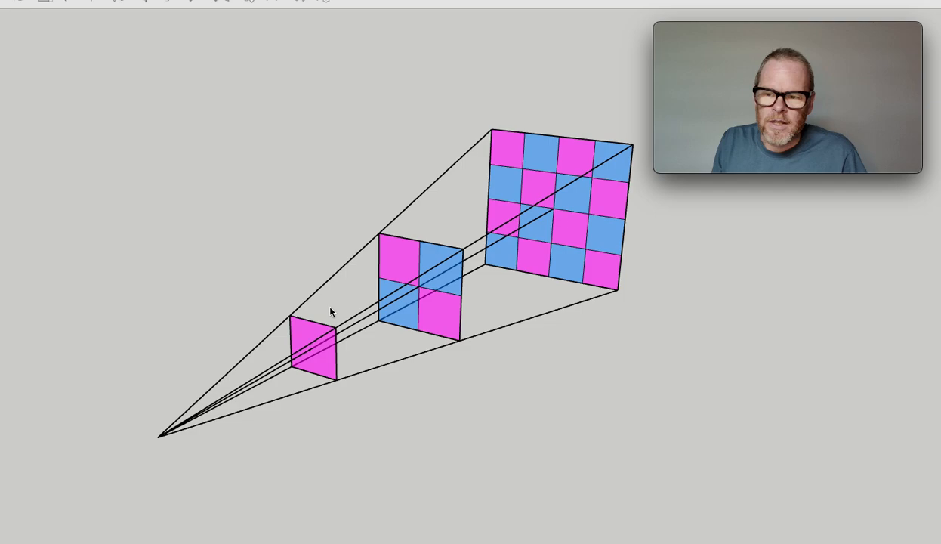
{"action": "mouse_move", "coordinate": [589, 113]}
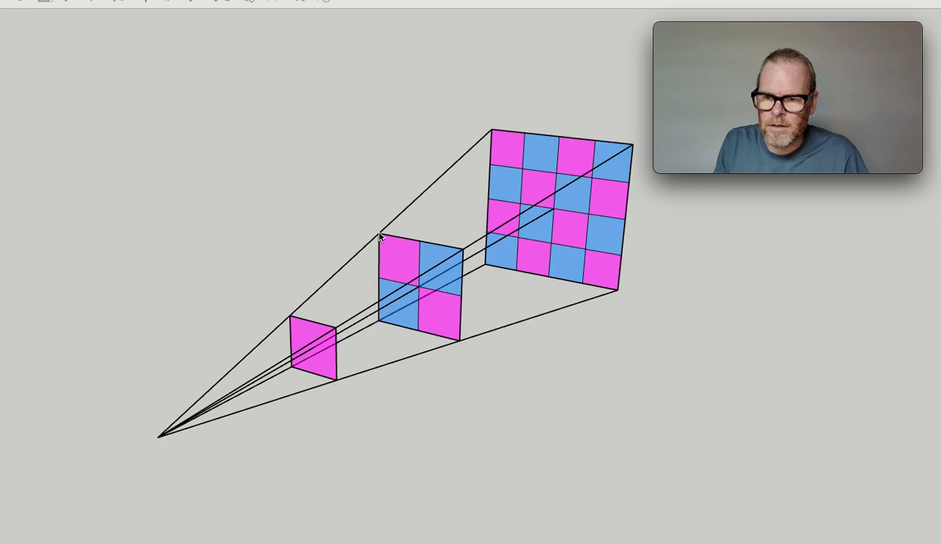
{"action": "mouse_move", "coordinate": [269, 287]}
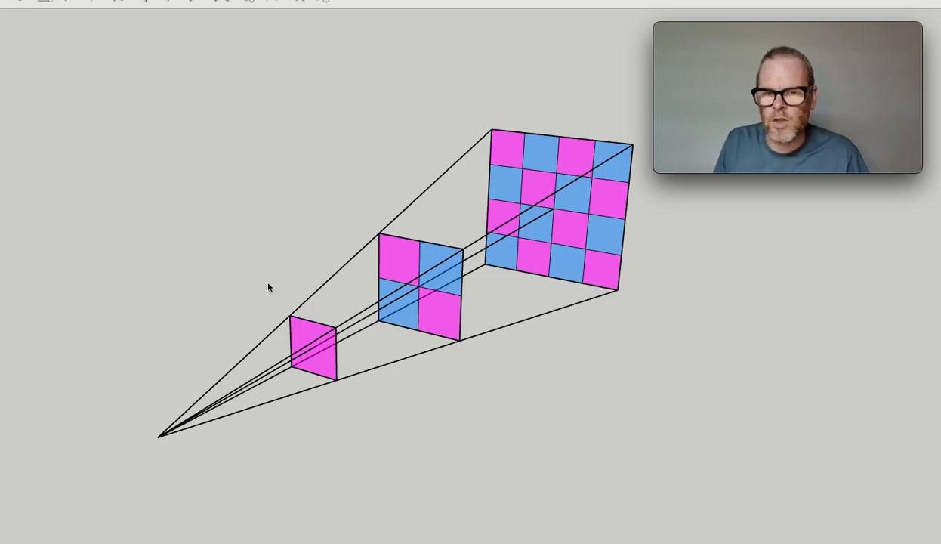